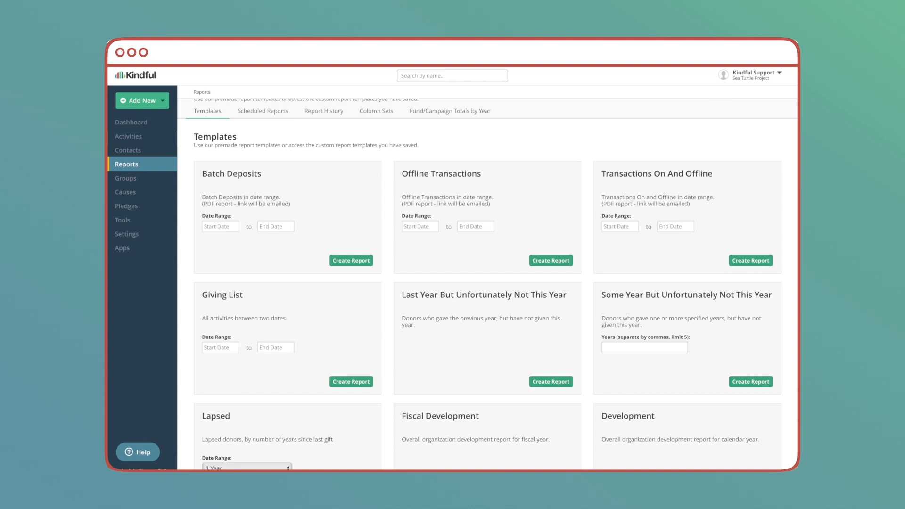
scroll("down", 3)
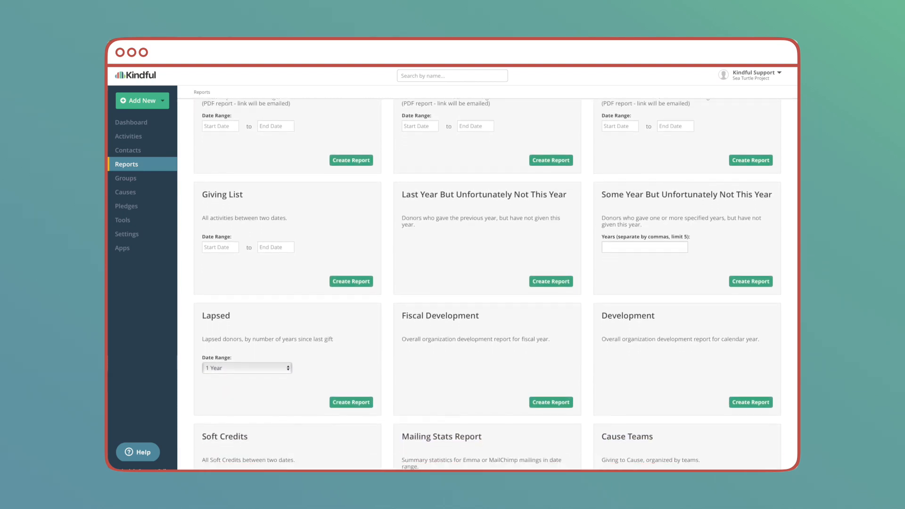
scroll("down", 3)
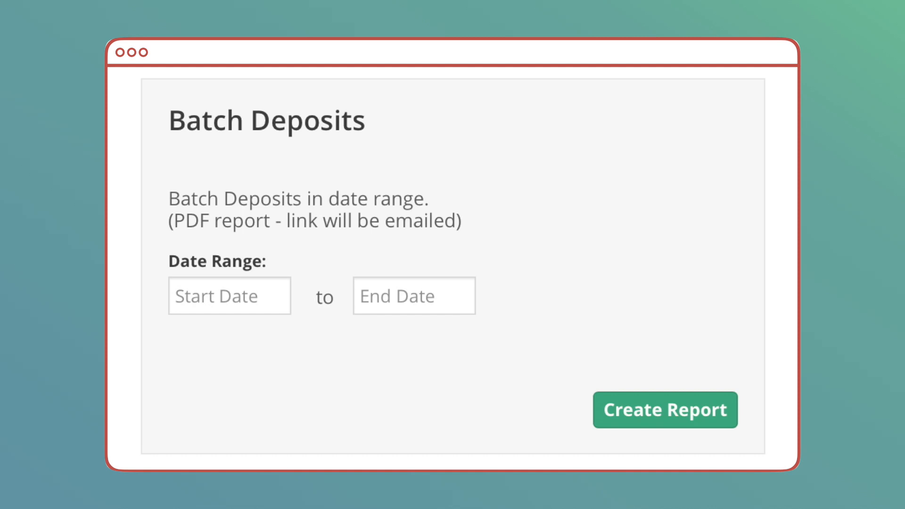
scroll("right", 3)
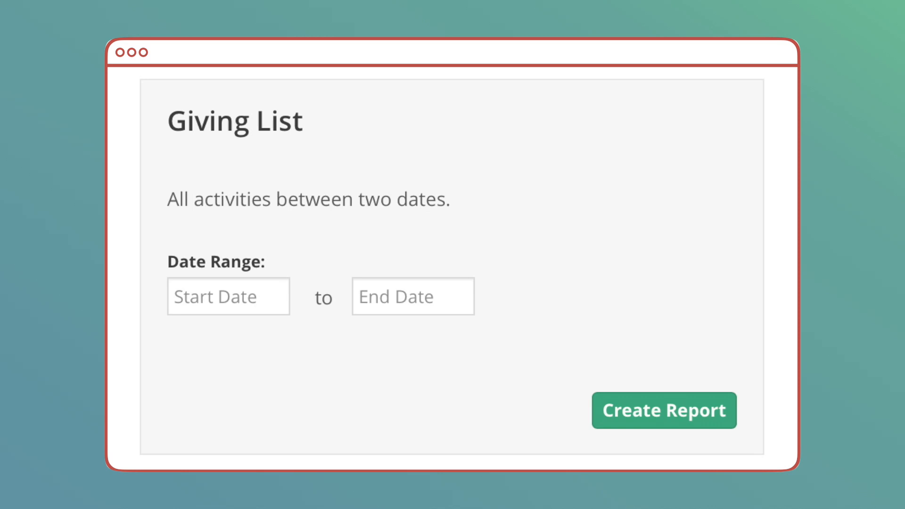
scroll("down", 3)
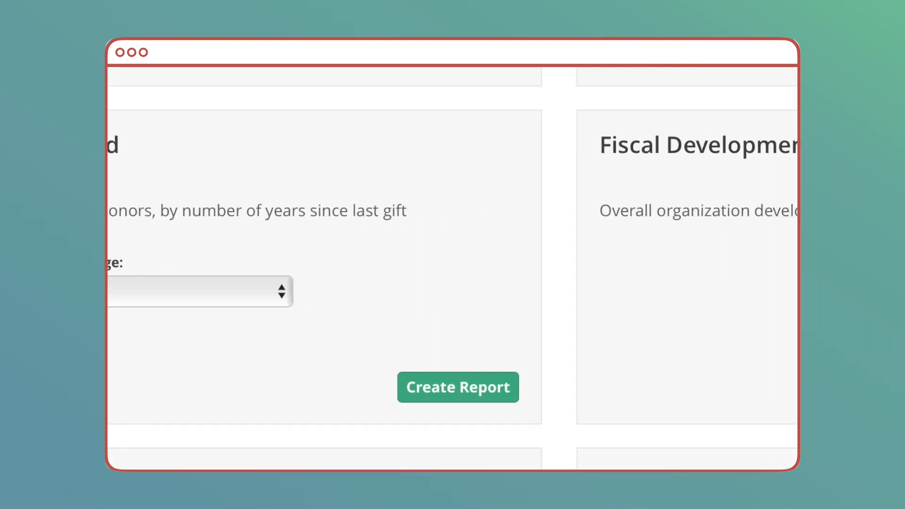
scroll("down", 3)
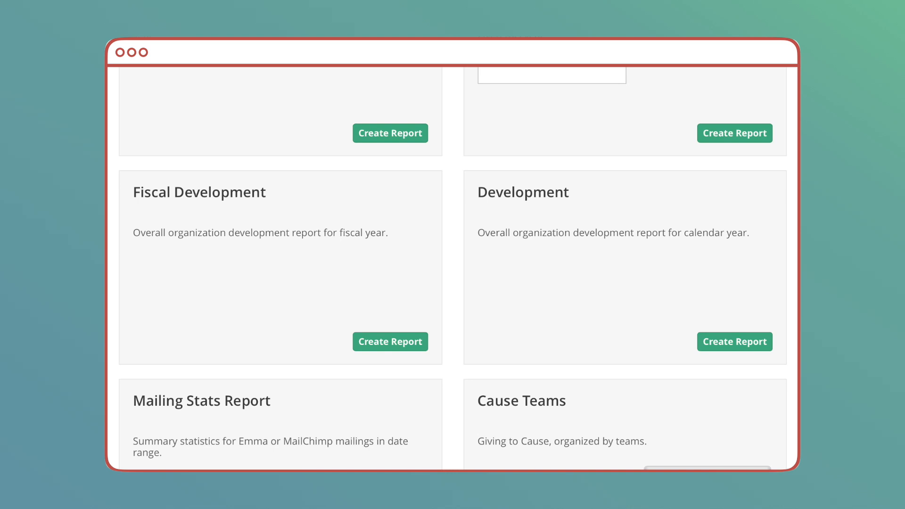